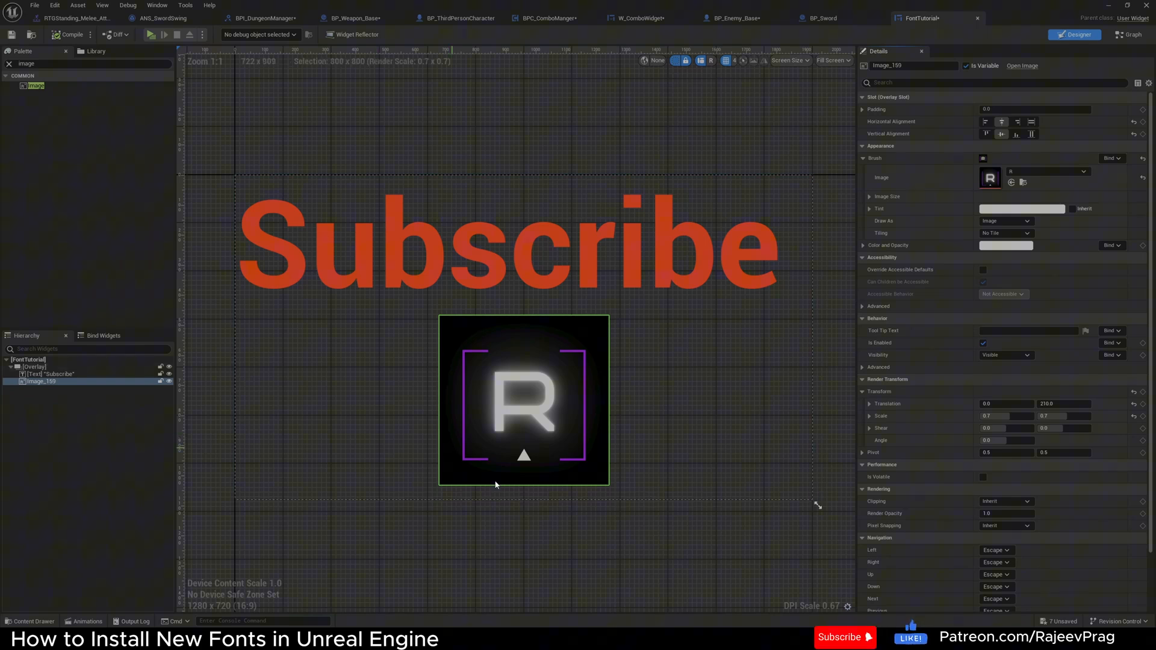
- Browse DaFont's recently added fonts until Cities at Night appears
click(660, 263)
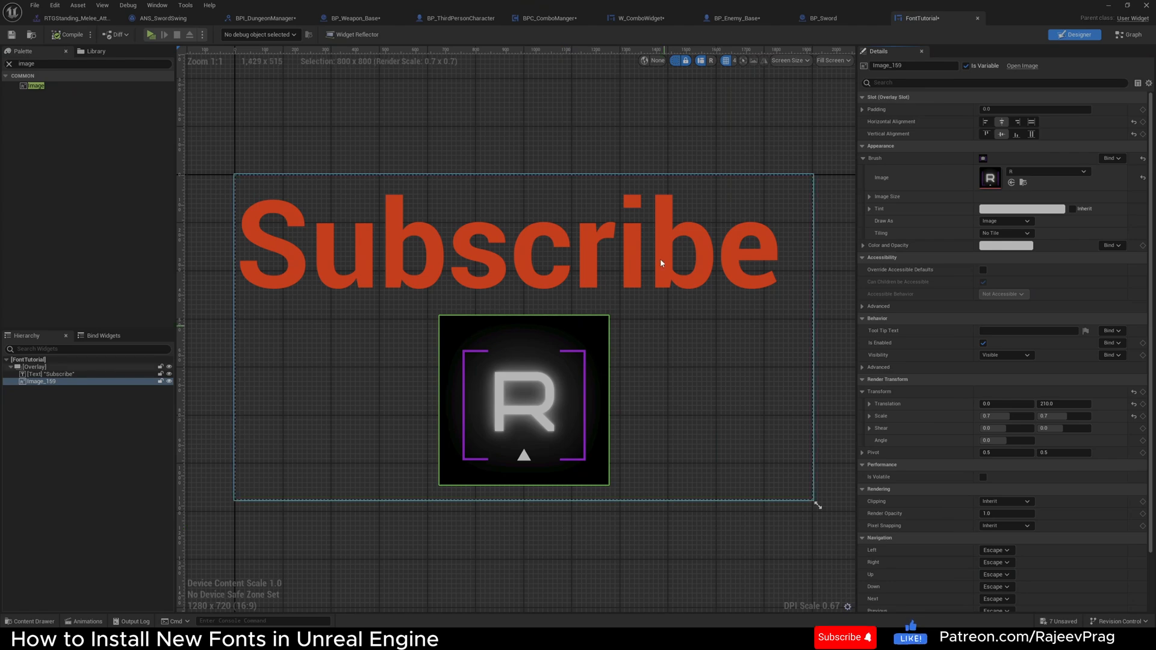
click(52, 374)
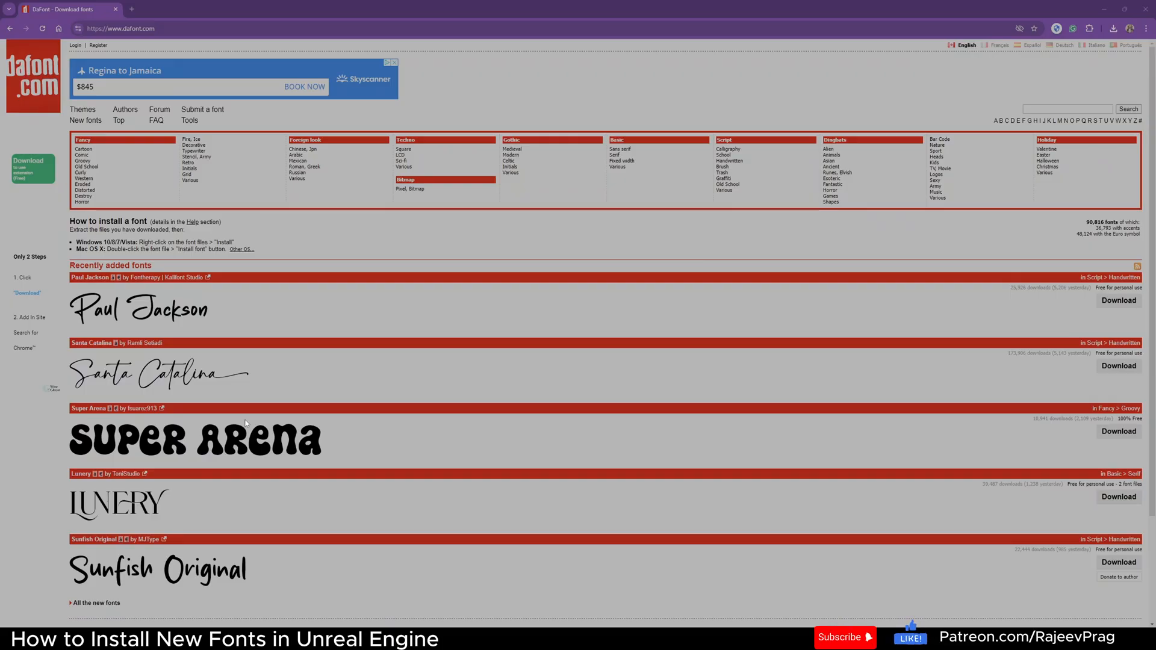
mouse_move(156, 19)
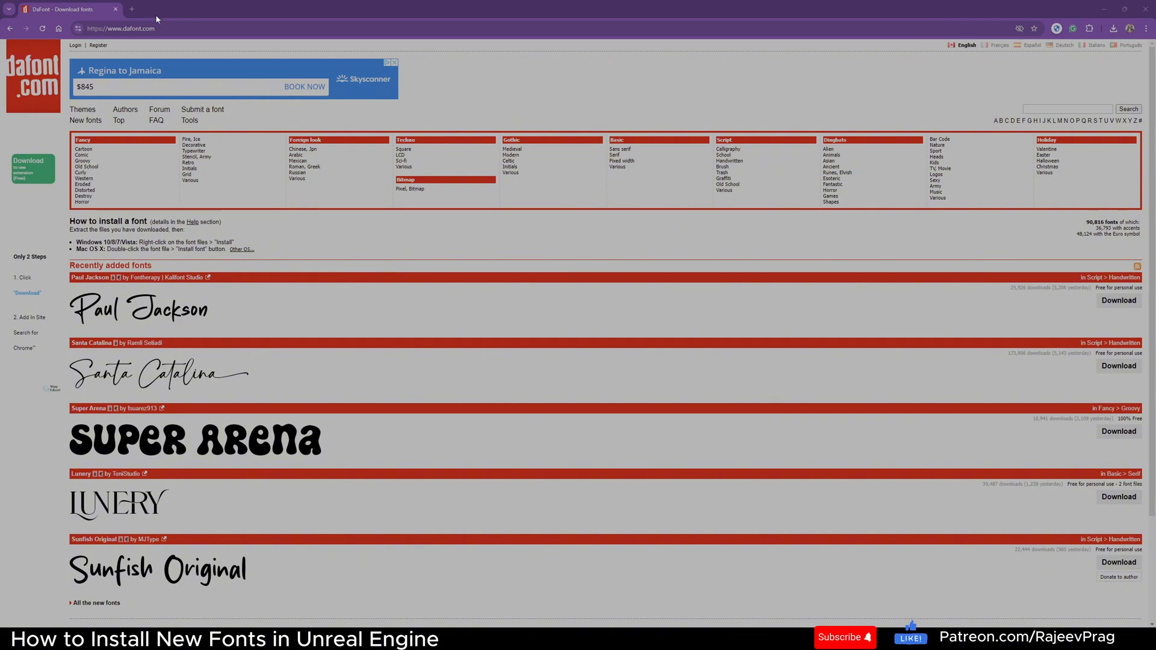
mouse_move(390, 258)
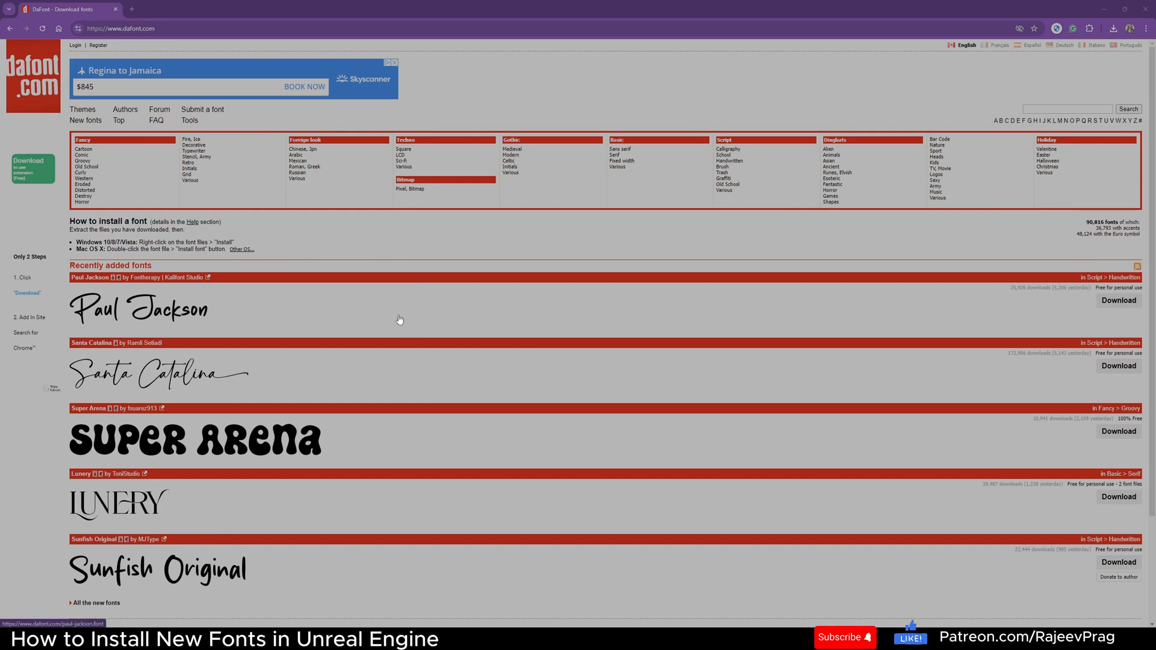
mouse_move(405, 460)
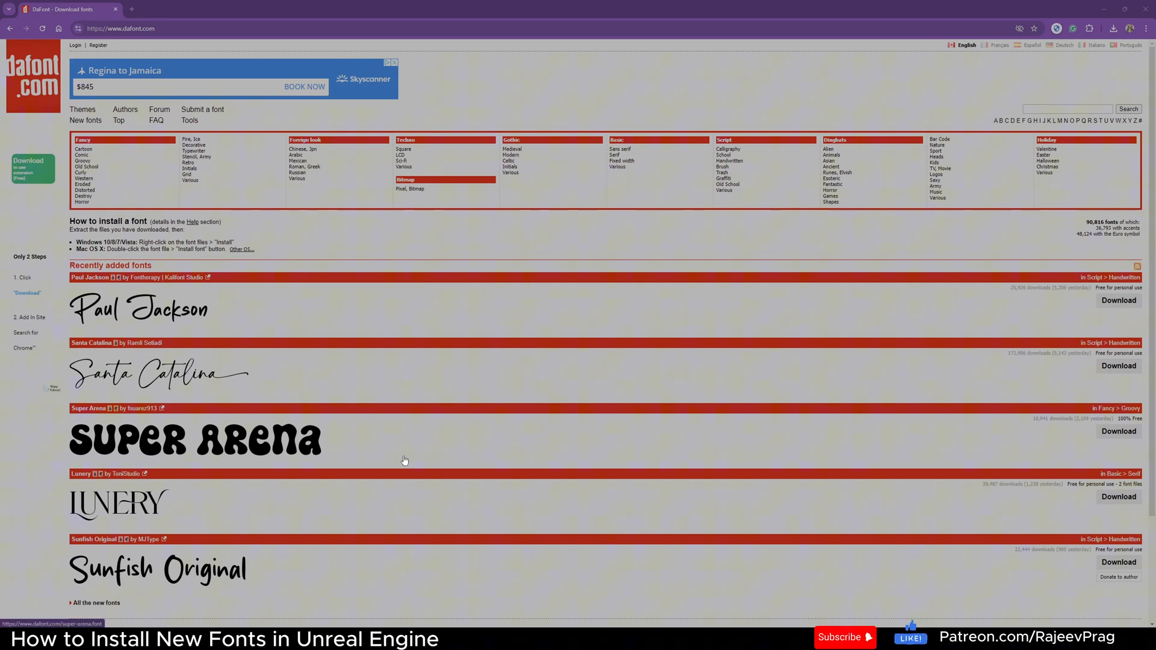
mouse_move(1126, 290)
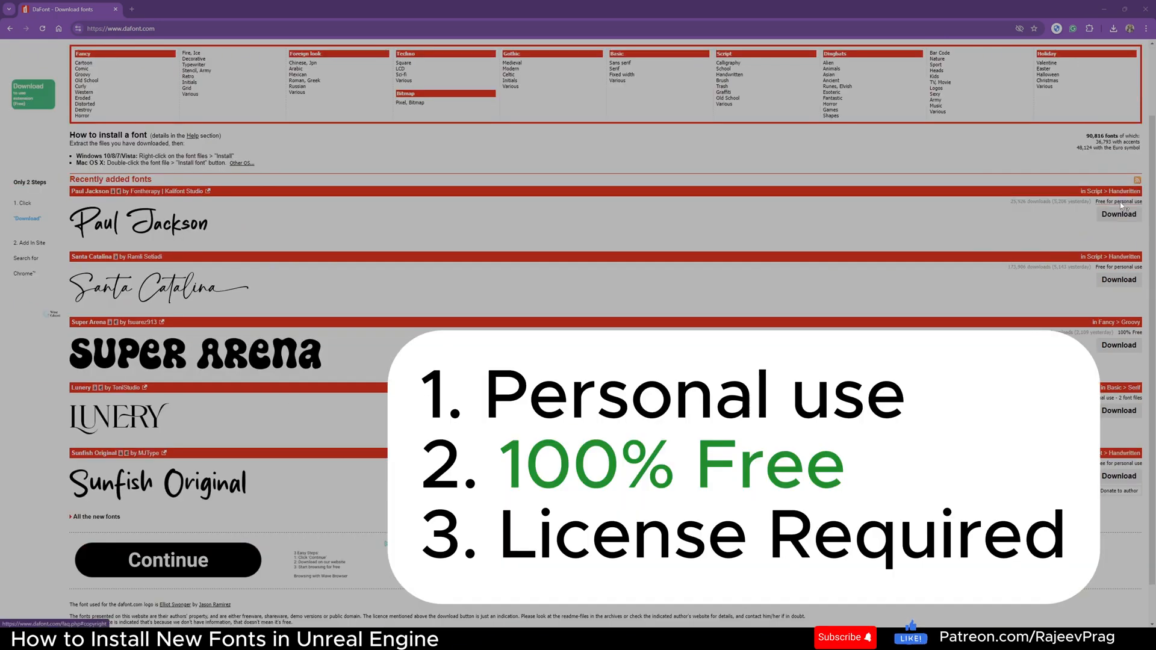
mouse_move(1128, 337)
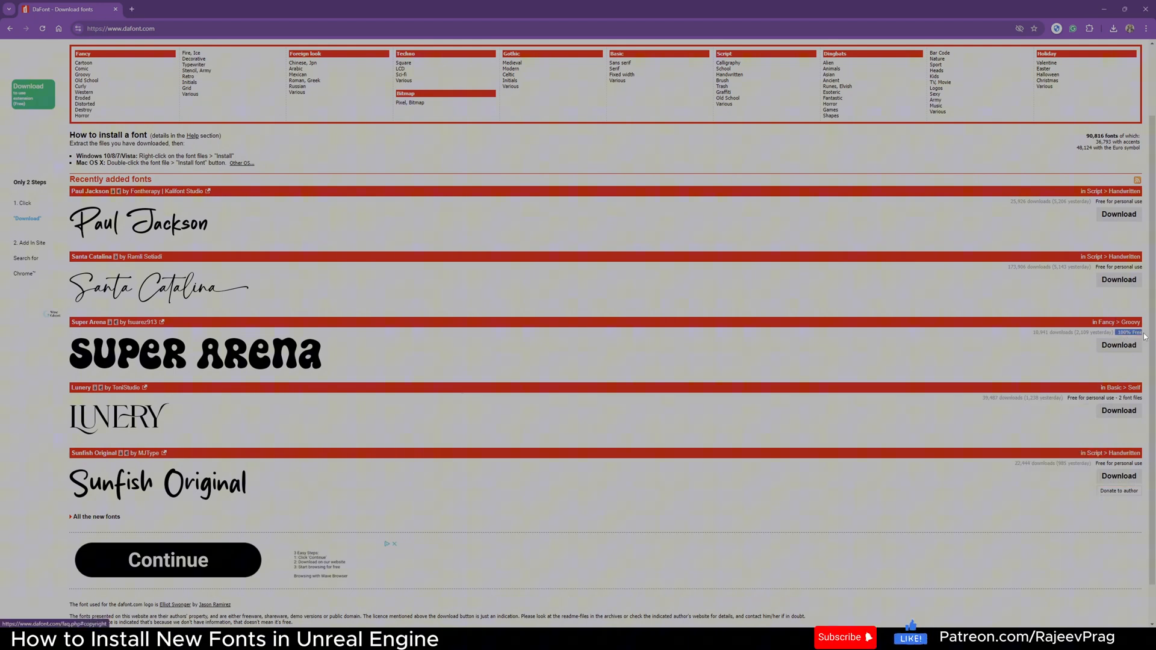
mouse_move(1107, 364)
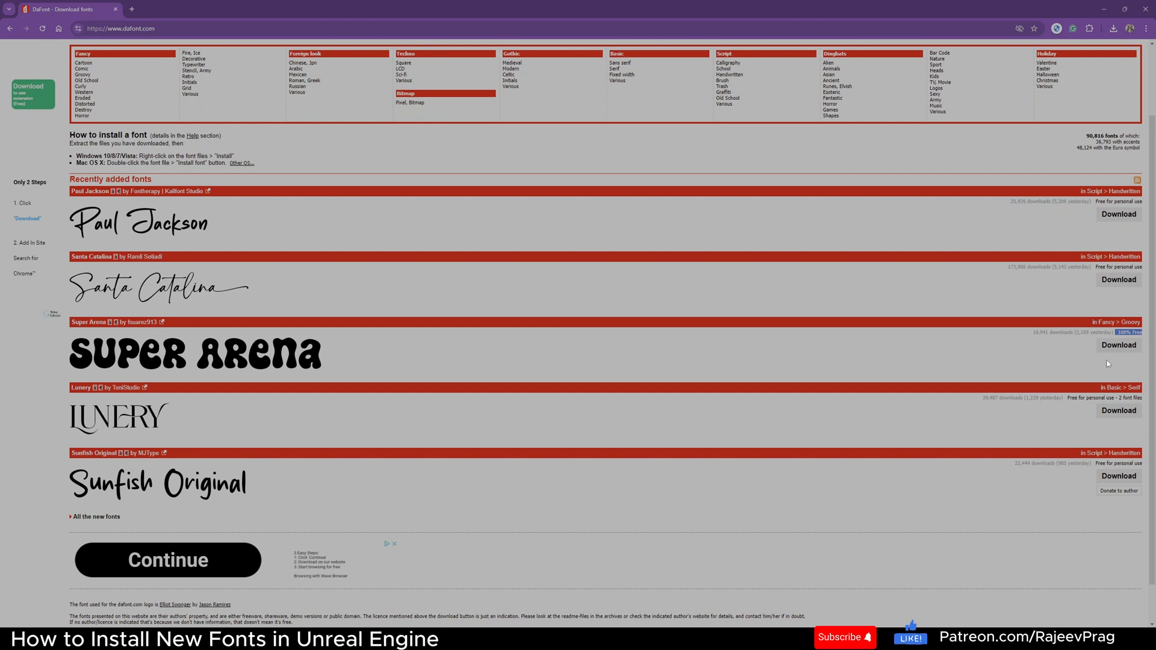
mouse_move(715, 338)
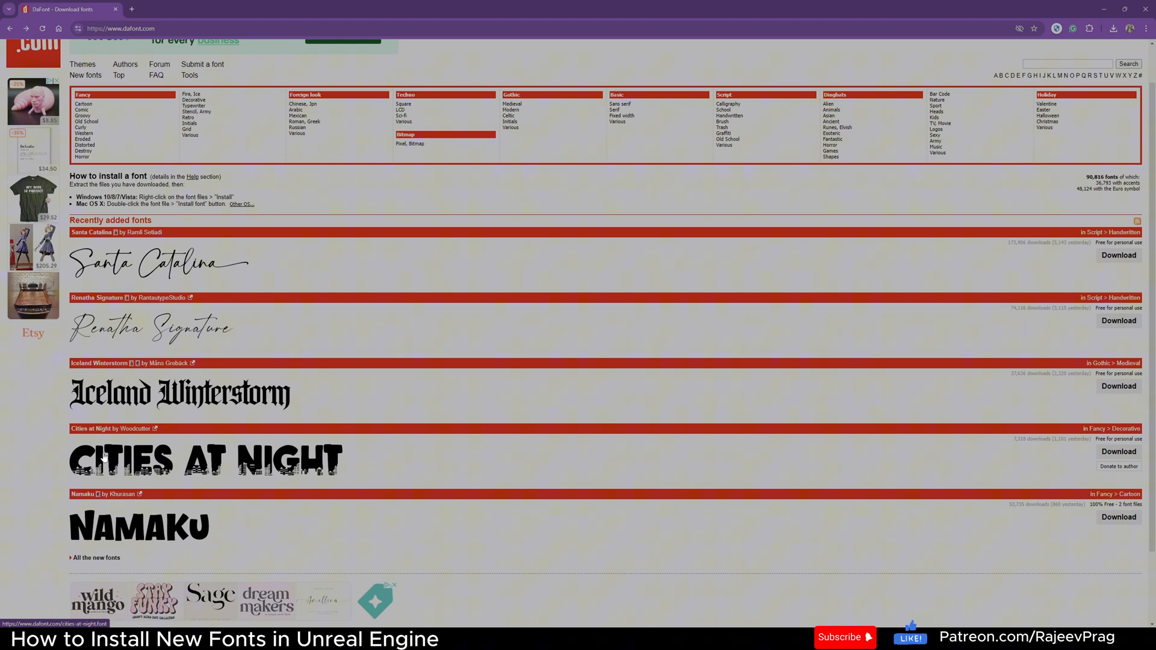
mouse_move(939, 486)
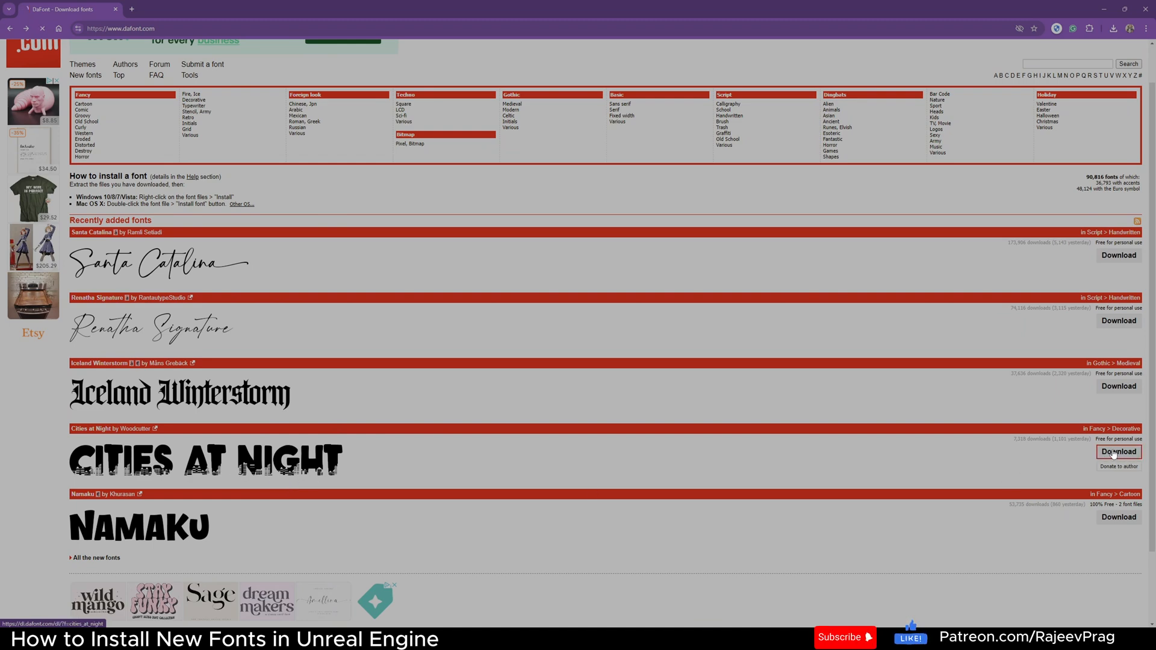
- Download the Cities at Night font archive from DaFont
click(1119, 451)
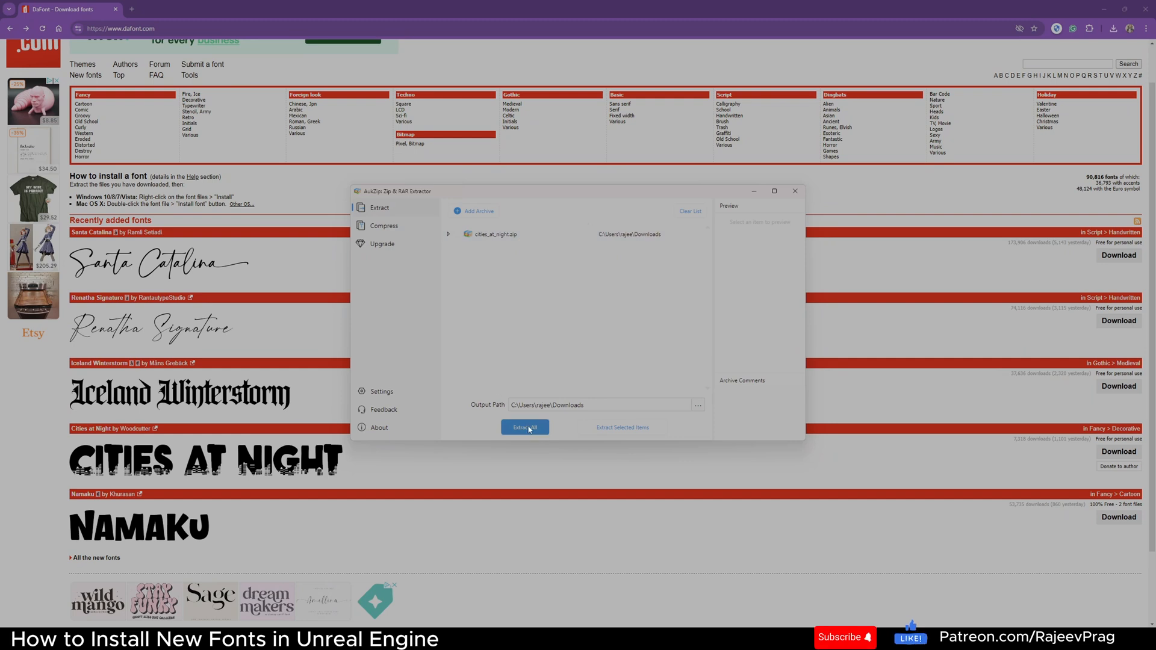
- Extract cities_at_night.zip in AukZip to get the Cities at Night .ttf file
click(525, 427)
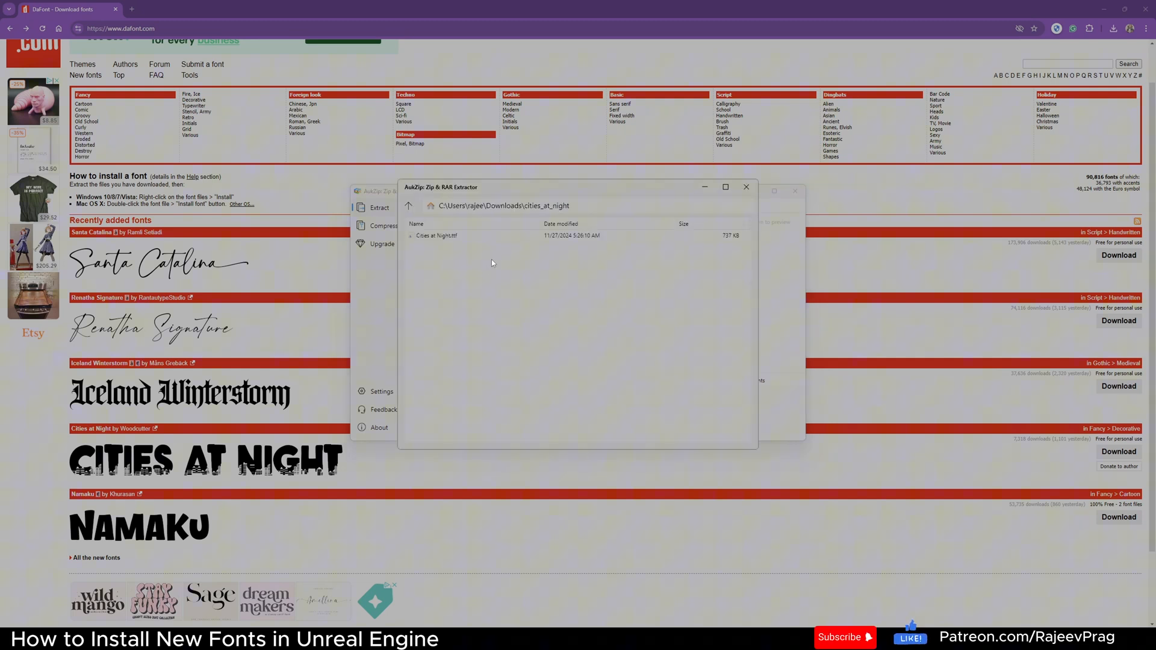
click(435, 235)
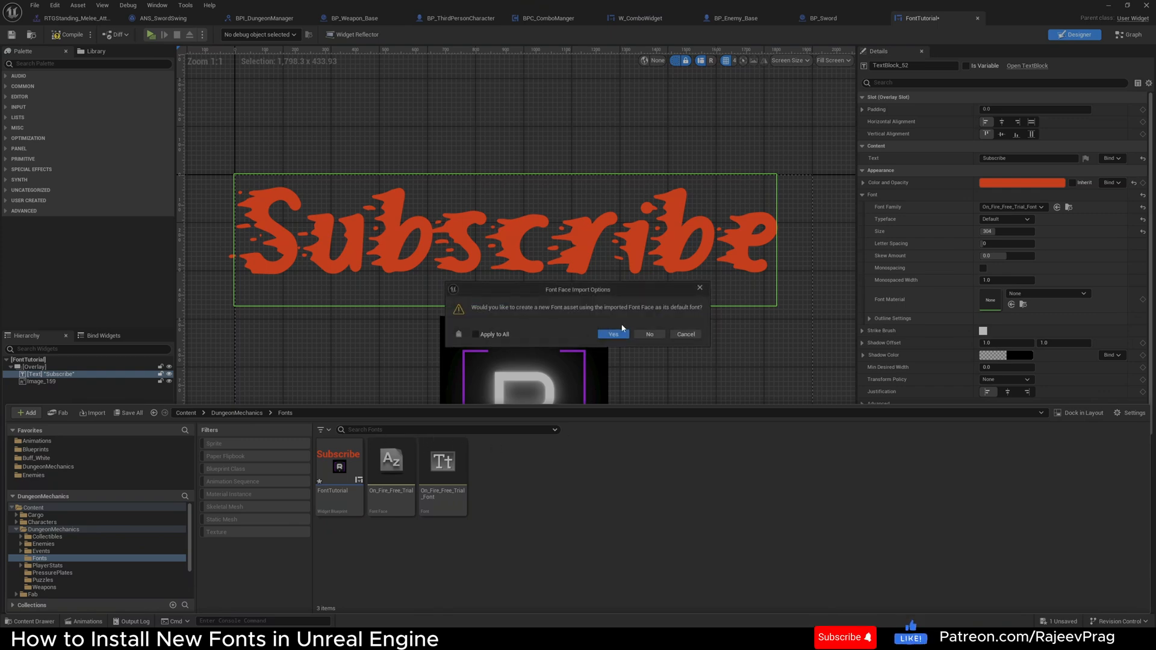
- Confirm creating a Cities_at_Night_Font asset from the imported font face
click(613, 334)
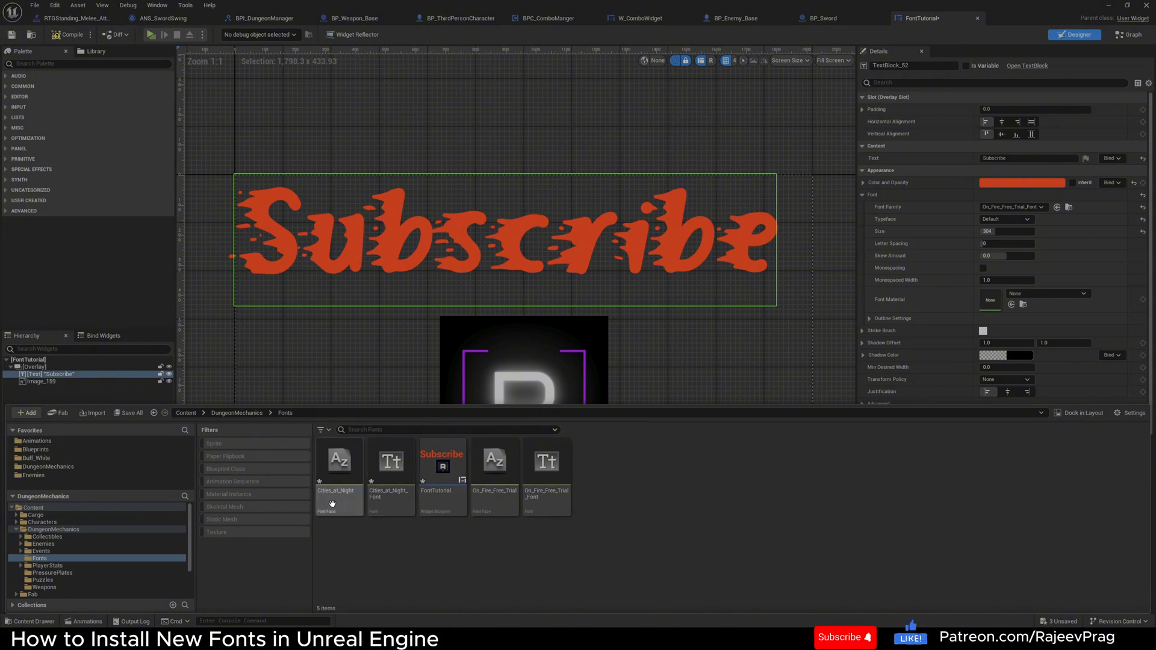
mouse_move(390, 473)
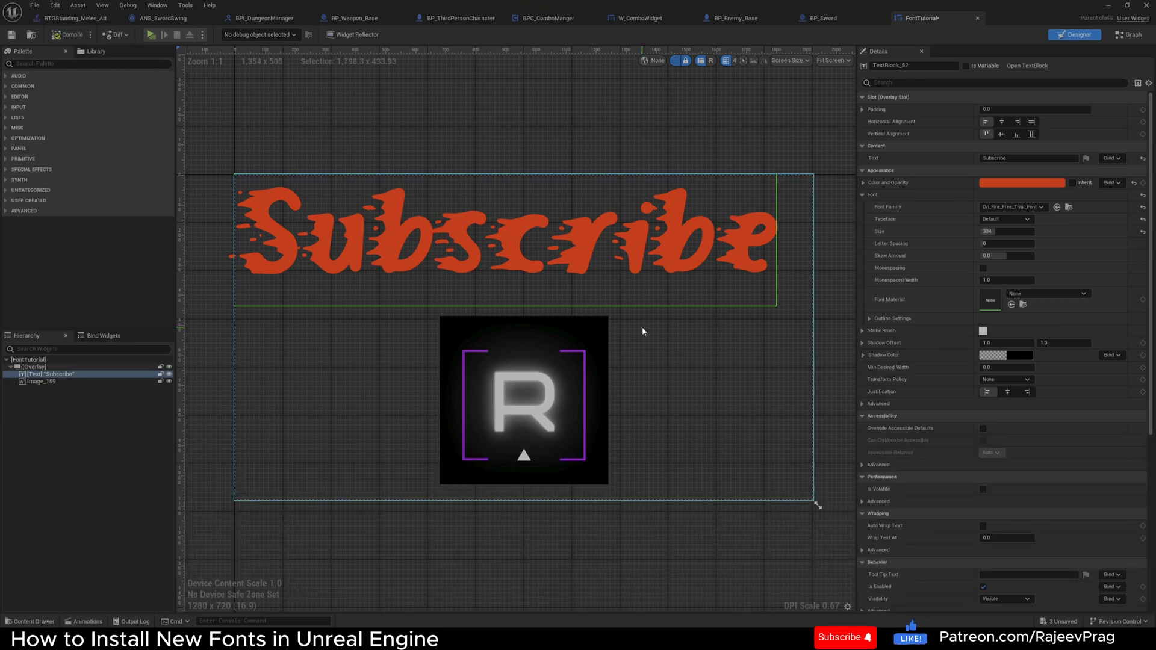
- Set the Subscribe text's Font Family to Cities_at_Night_Font
click(1040, 206)
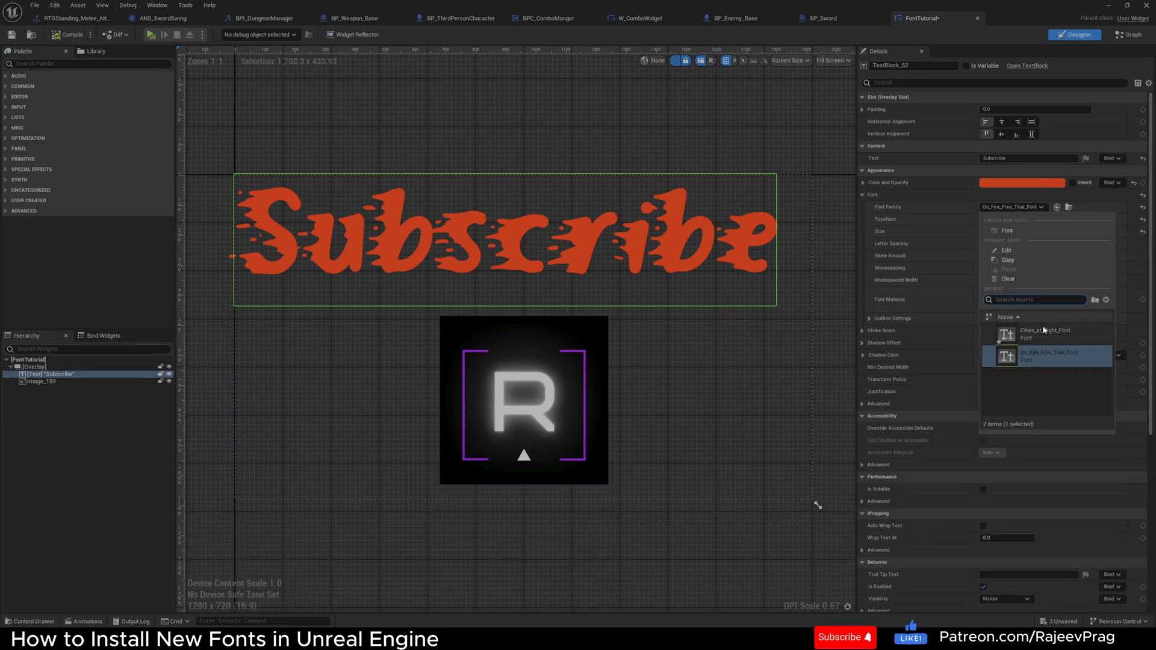
click(1045, 333)
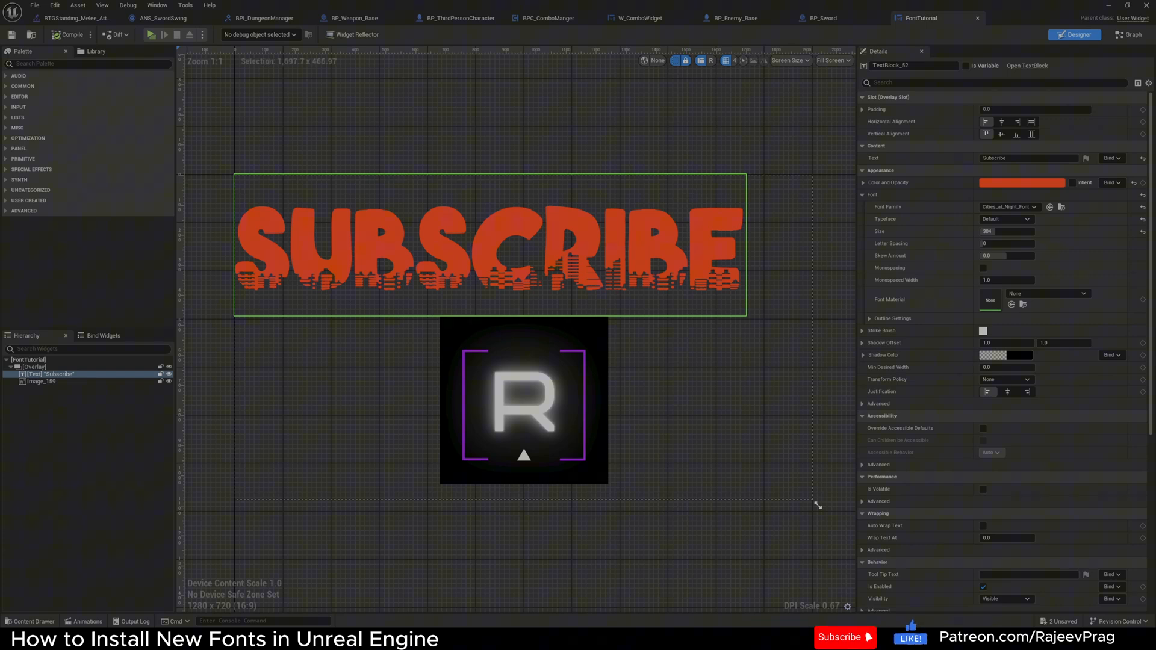
mouse_move(644, 302)
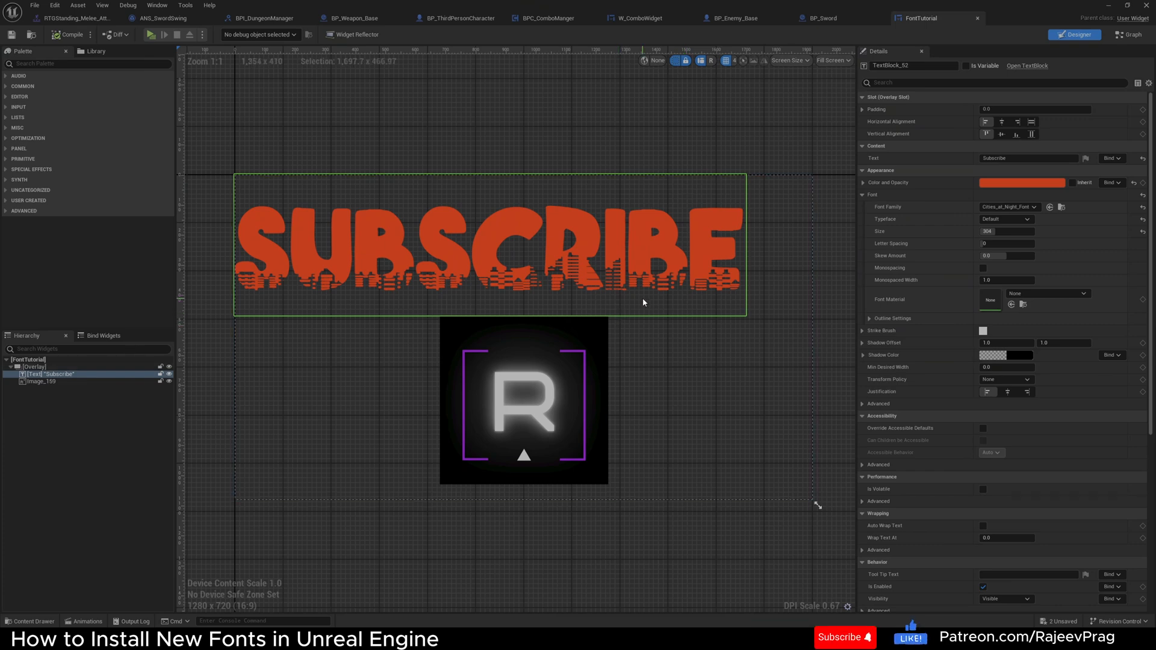